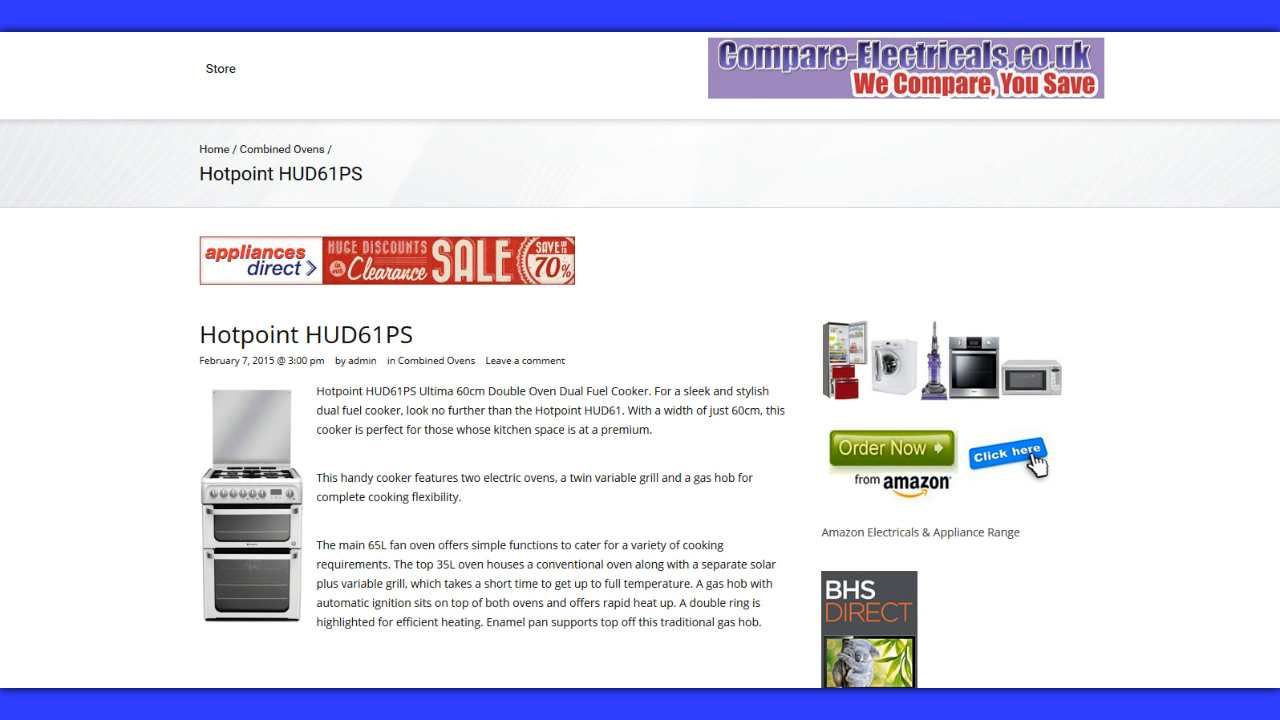
{"action": "scroll", "scroll_direction": "down", "scroll_amount": 3}
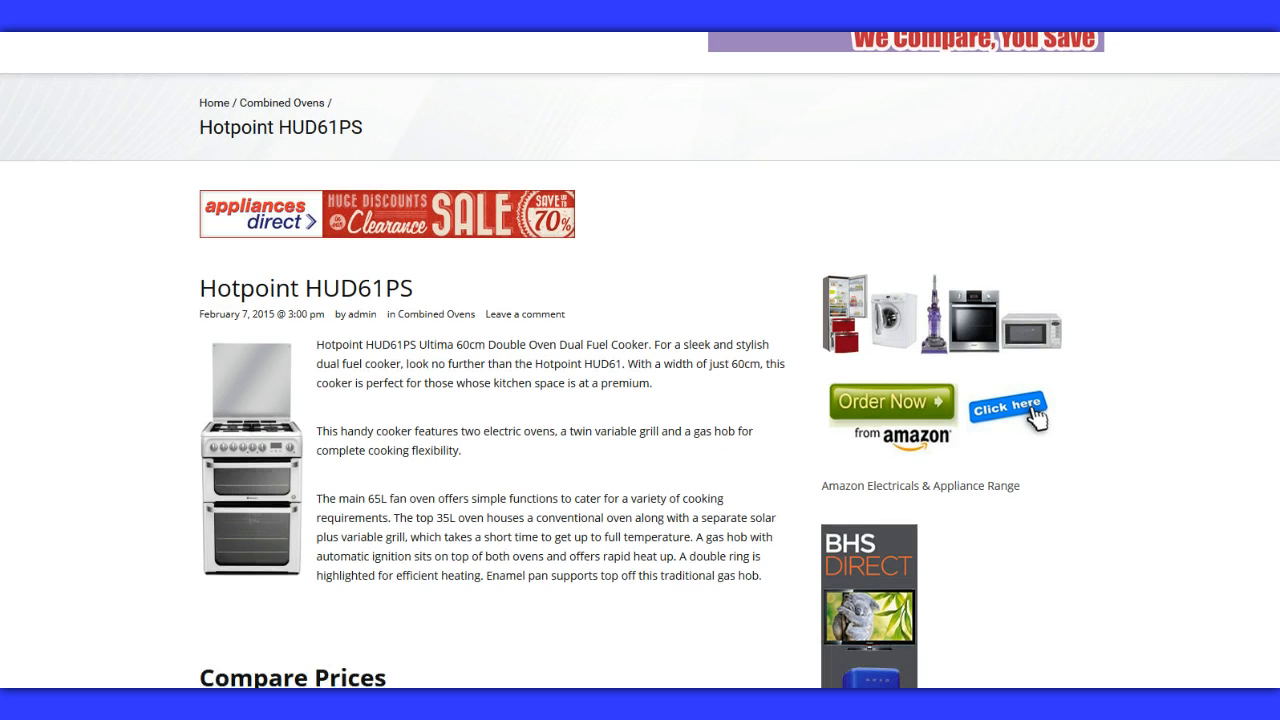
{"action": "scroll", "scroll_direction": "down", "scroll_amount": 3}
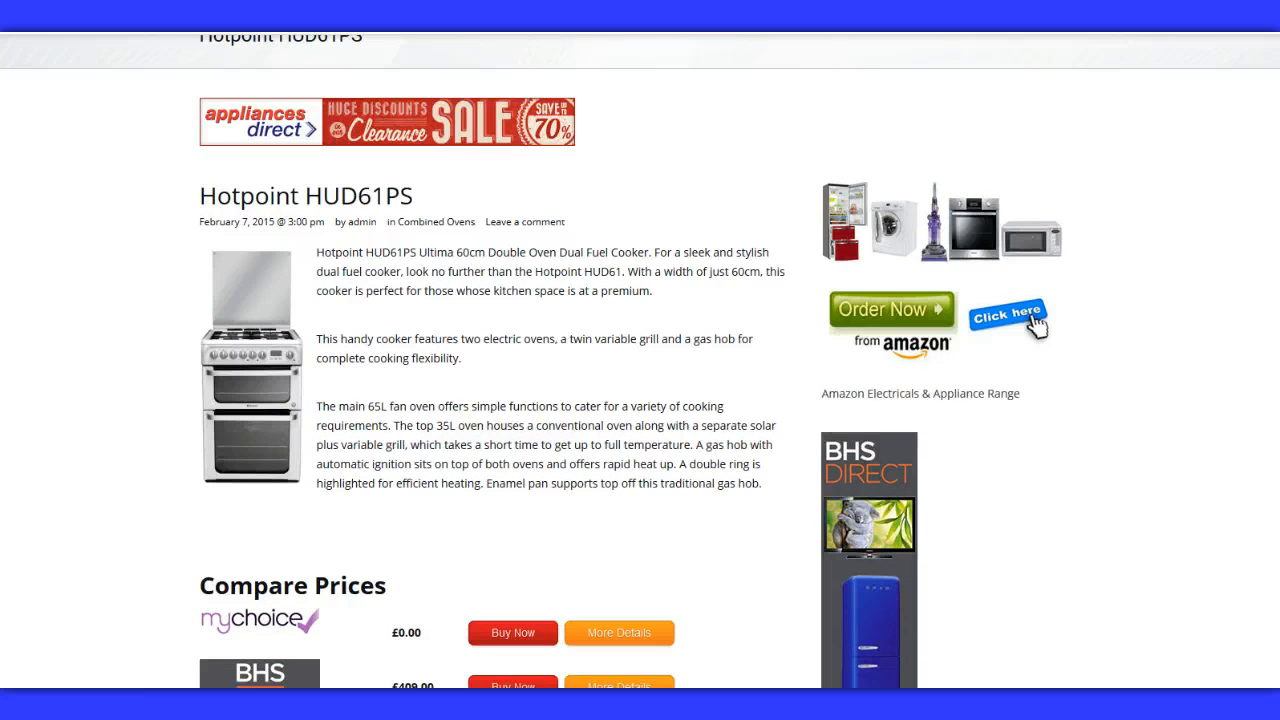
{"action": "scroll", "scroll_direction": "up", "scroll_amount": 3}
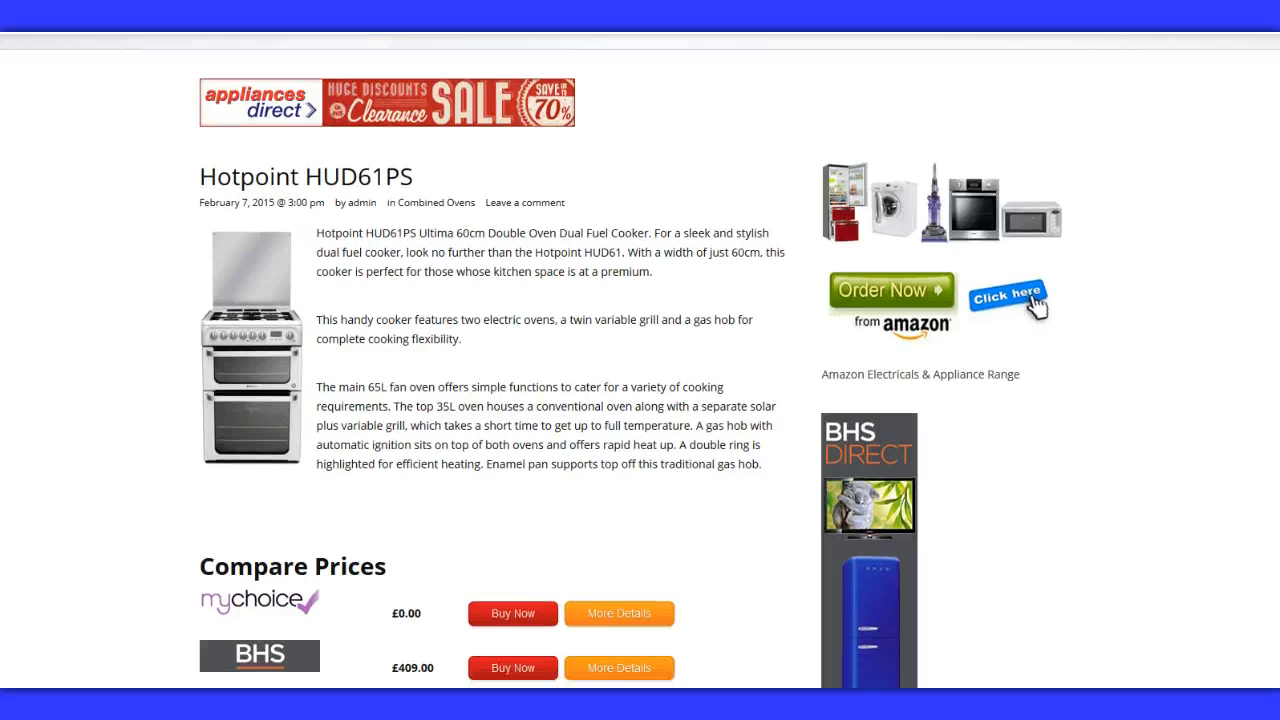
{"action": "scroll", "scroll_direction": "down", "scroll_amount": 3}
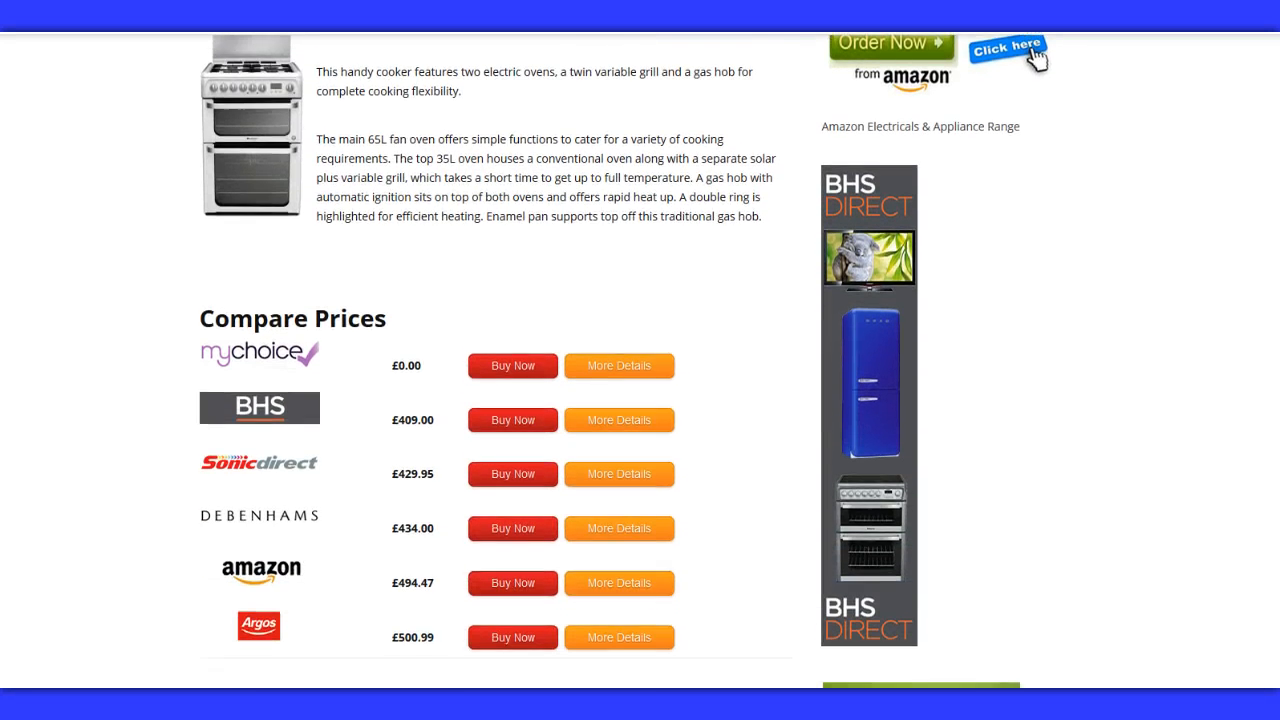
{"action": "scroll", "scroll_direction": "down", "scroll_amount": 3}
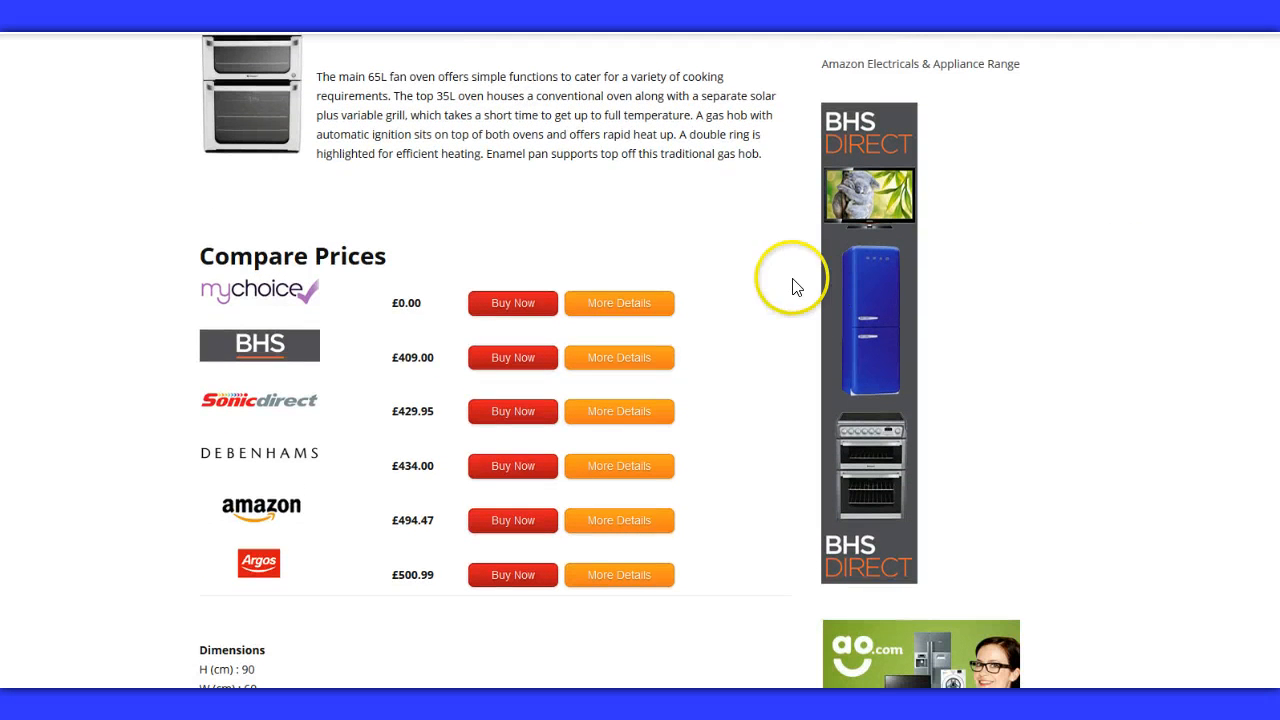
{"action": "mouse_move", "coordinate": [512, 302]}
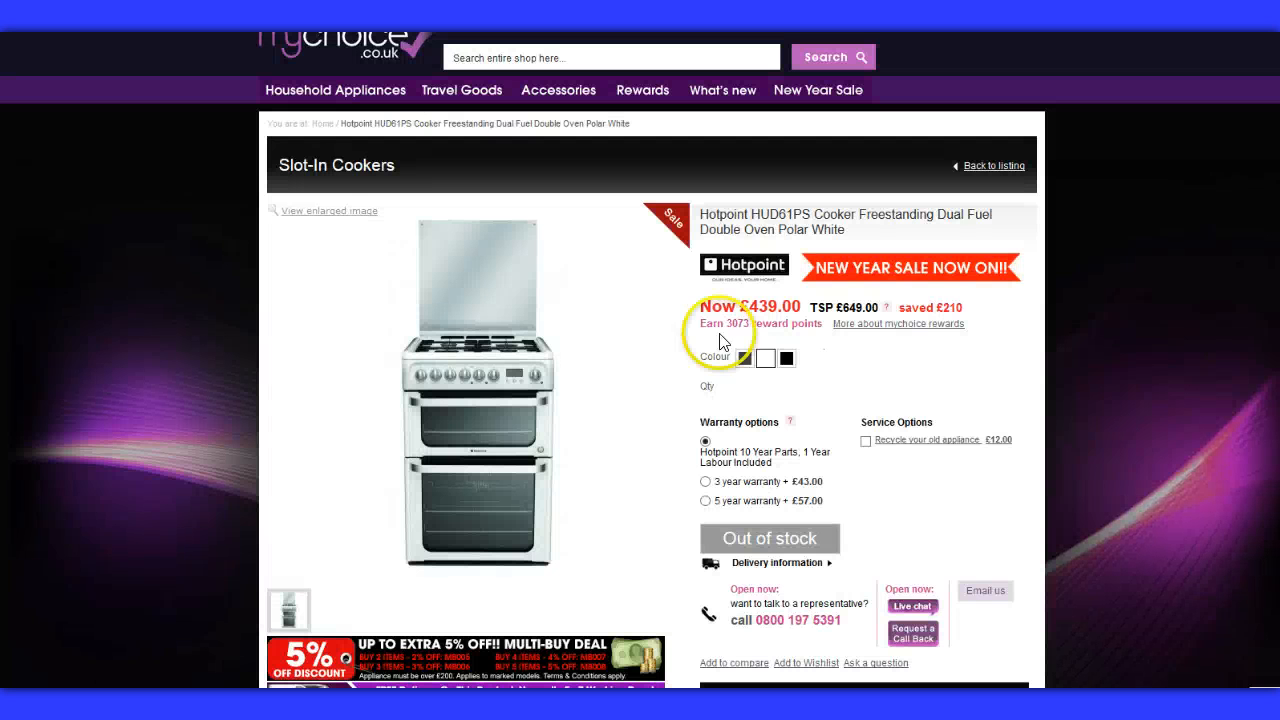
{"action": "scroll", "scroll_direction": "down", "scroll_amount": 3}
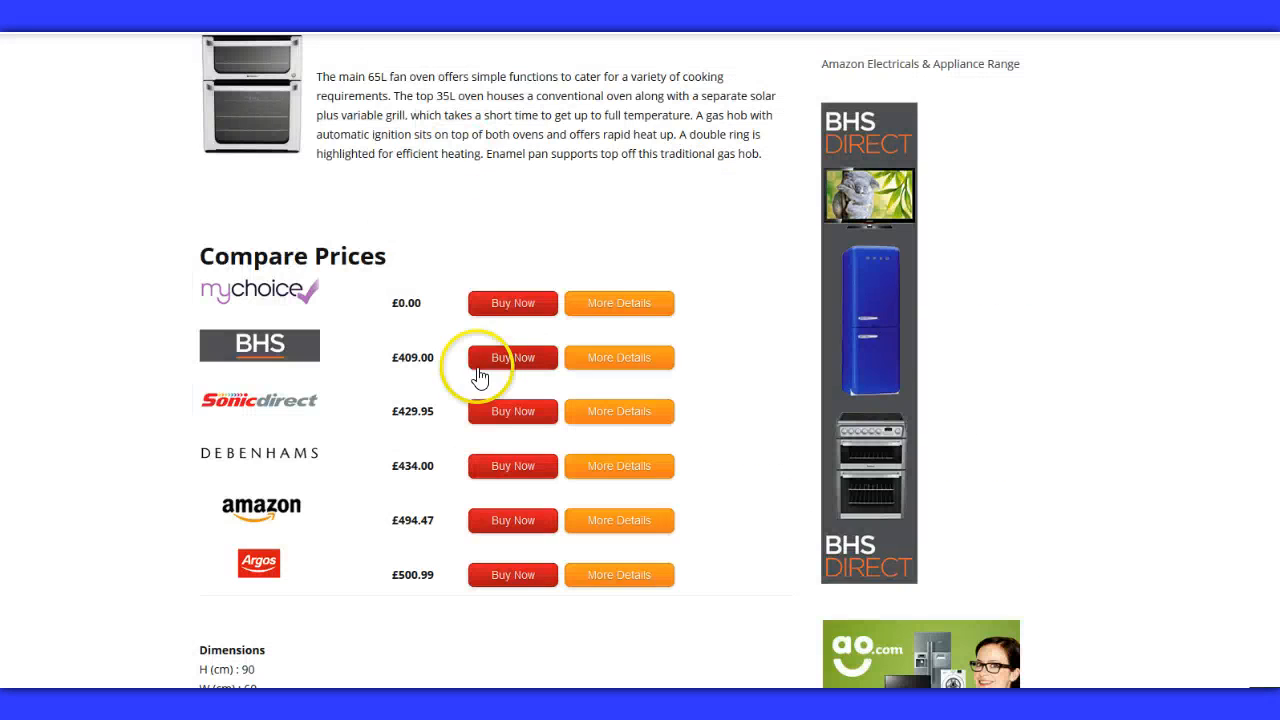
{"action": "mouse_move", "coordinate": [500, 466]}
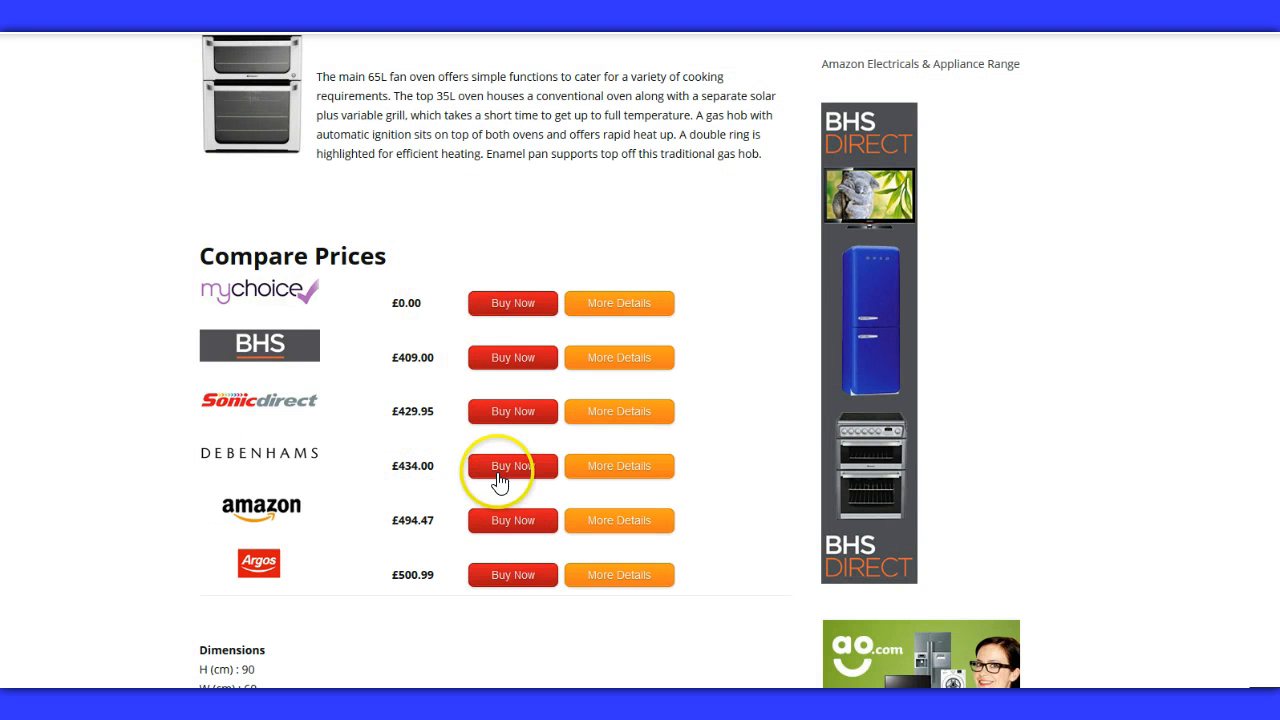
{"action": "mouse_move", "coordinate": [544, 344]}
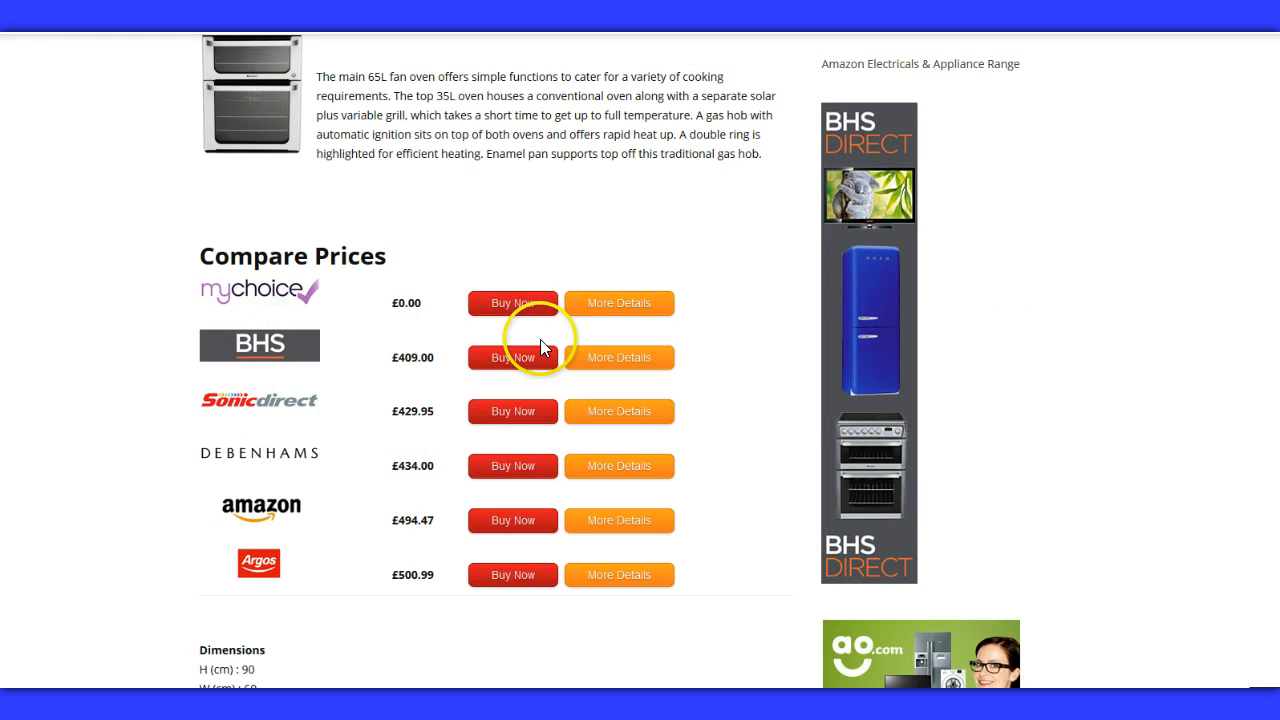
{"action": "mouse_move", "coordinate": [538, 510]}
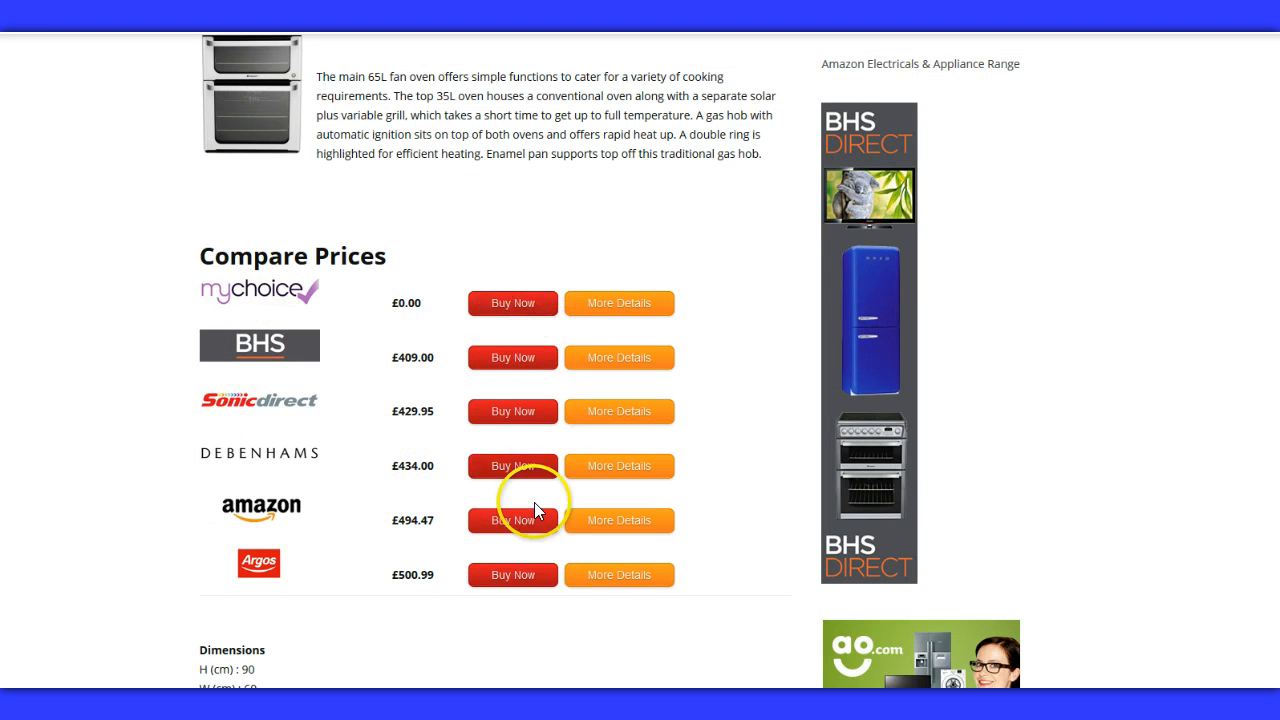
{"action": "mouse_move", "coordinate": [448, 392]}
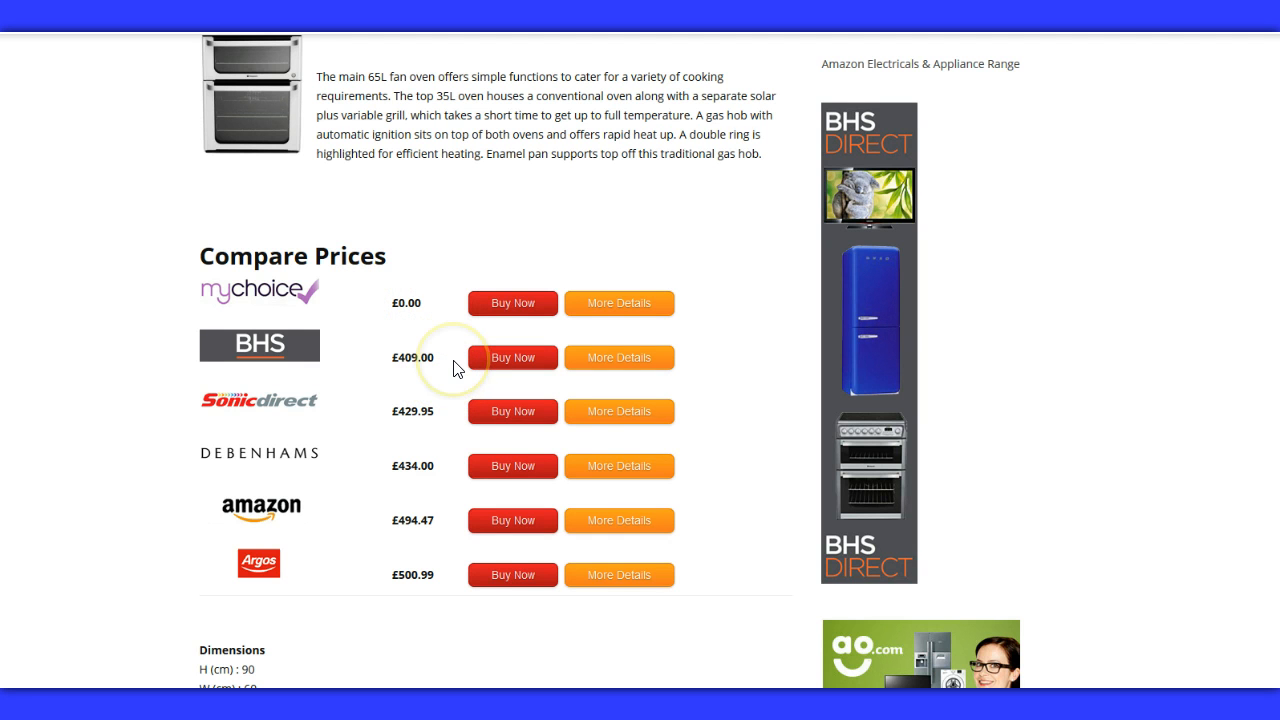
{"action": "mouse_move", "coordinate": [428, 568]}
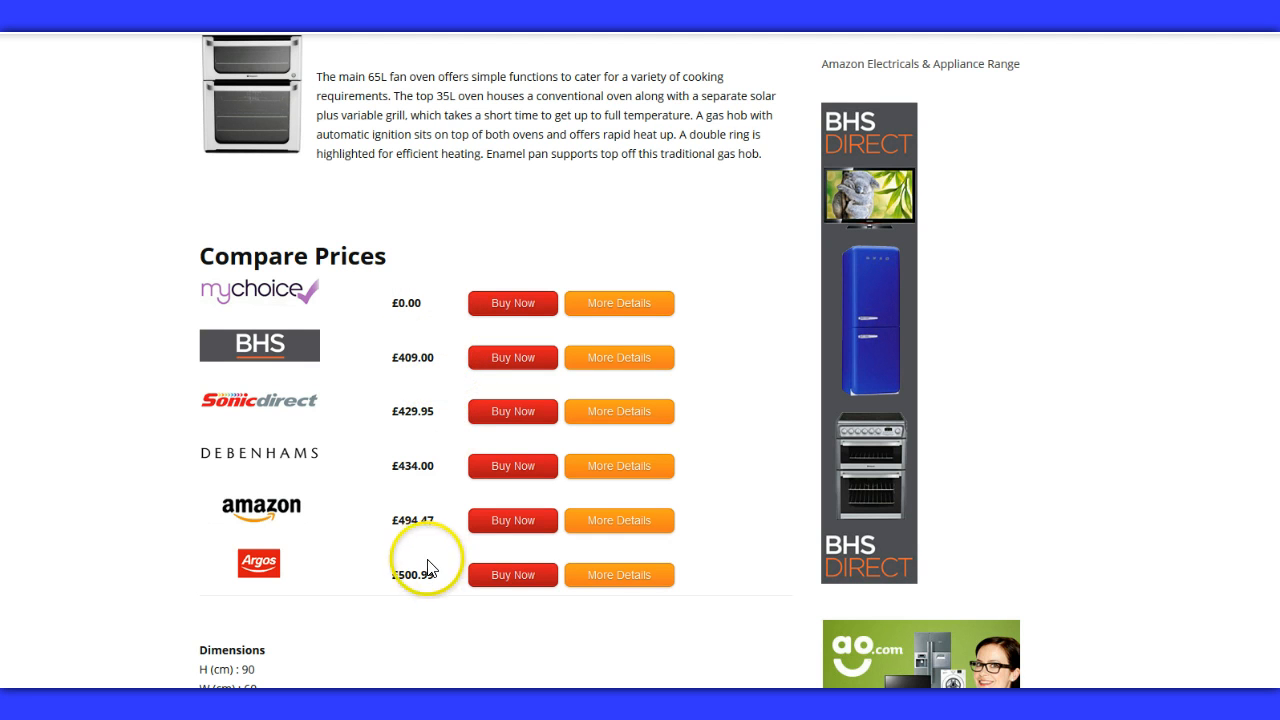
{"action": "mouse_move", "coordinate": [424, 372]}
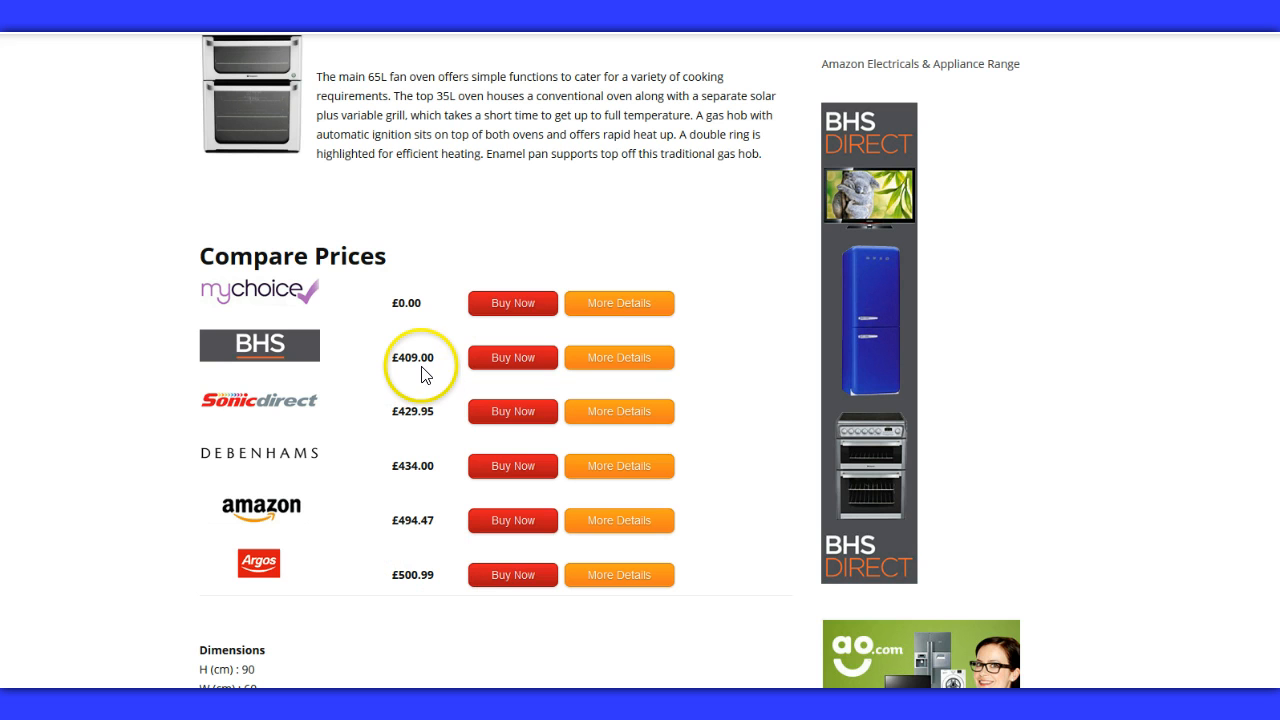
{"action": "mouse_move", "coordinate": [258, 552]}
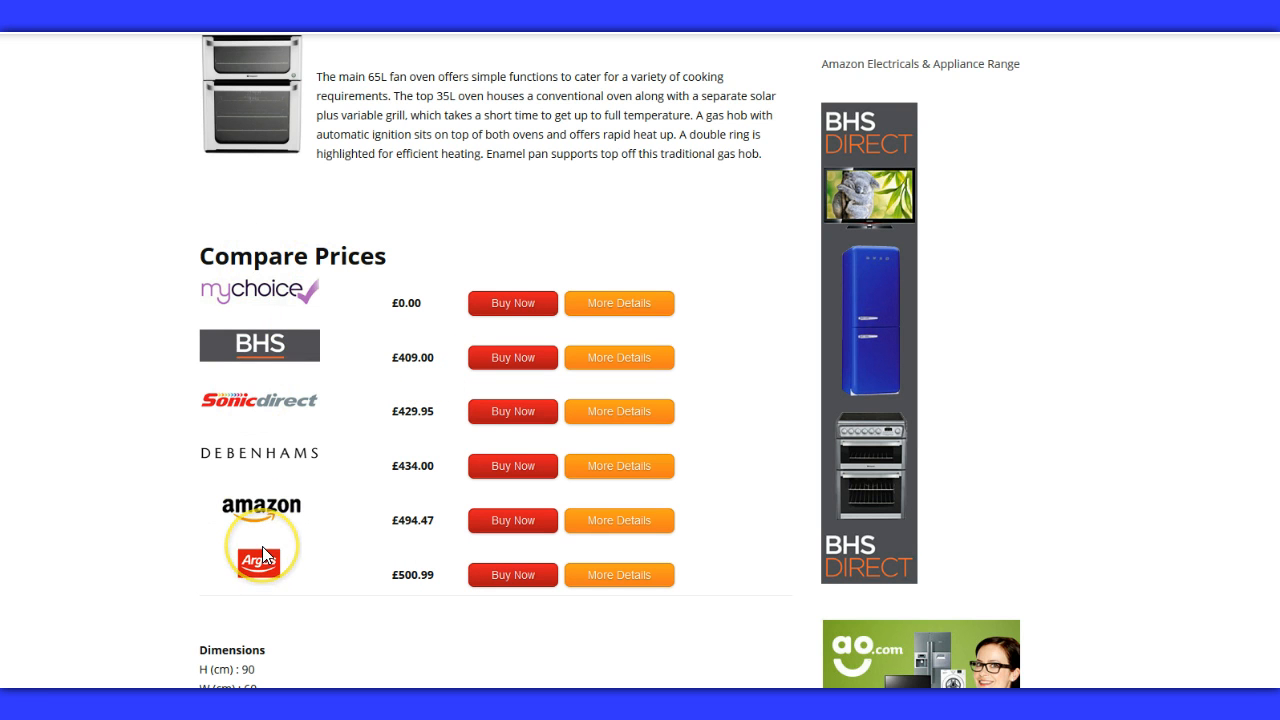
{"action": "mouse_move", "coordinate": [420, 558]}
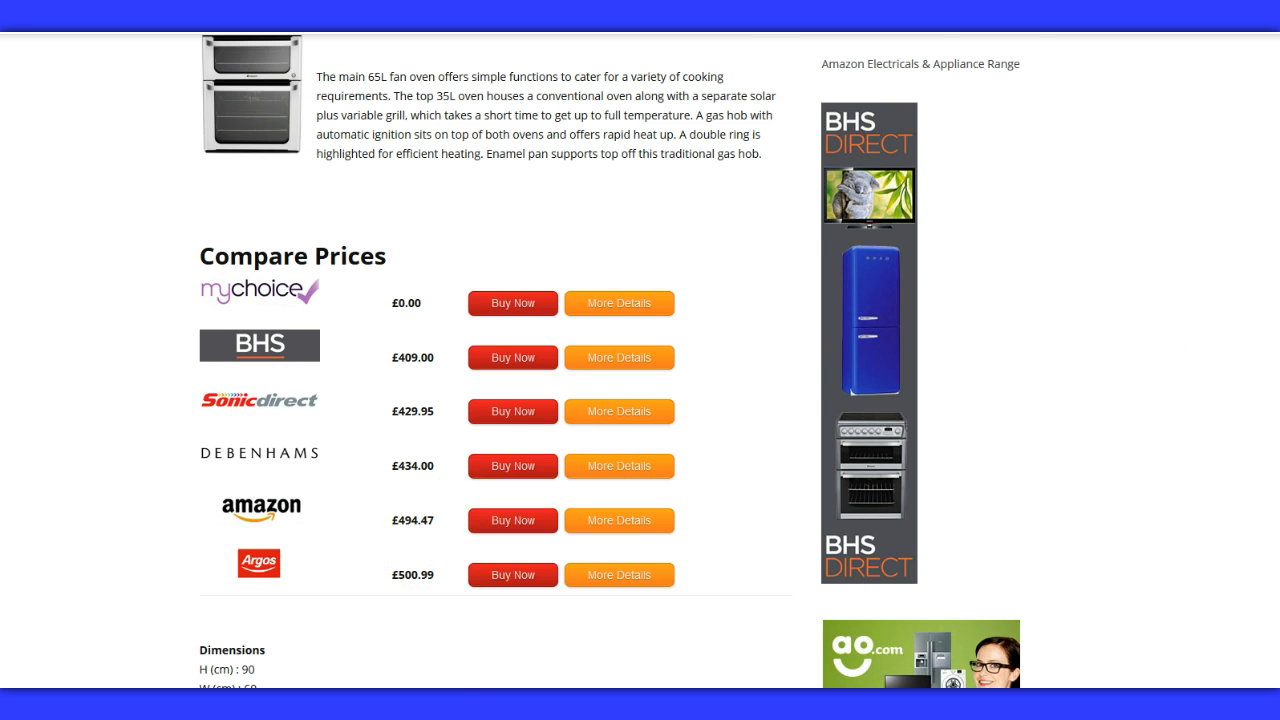
{"action": "scroll", "scroll_direction": "up", "scroll_amount": 3}
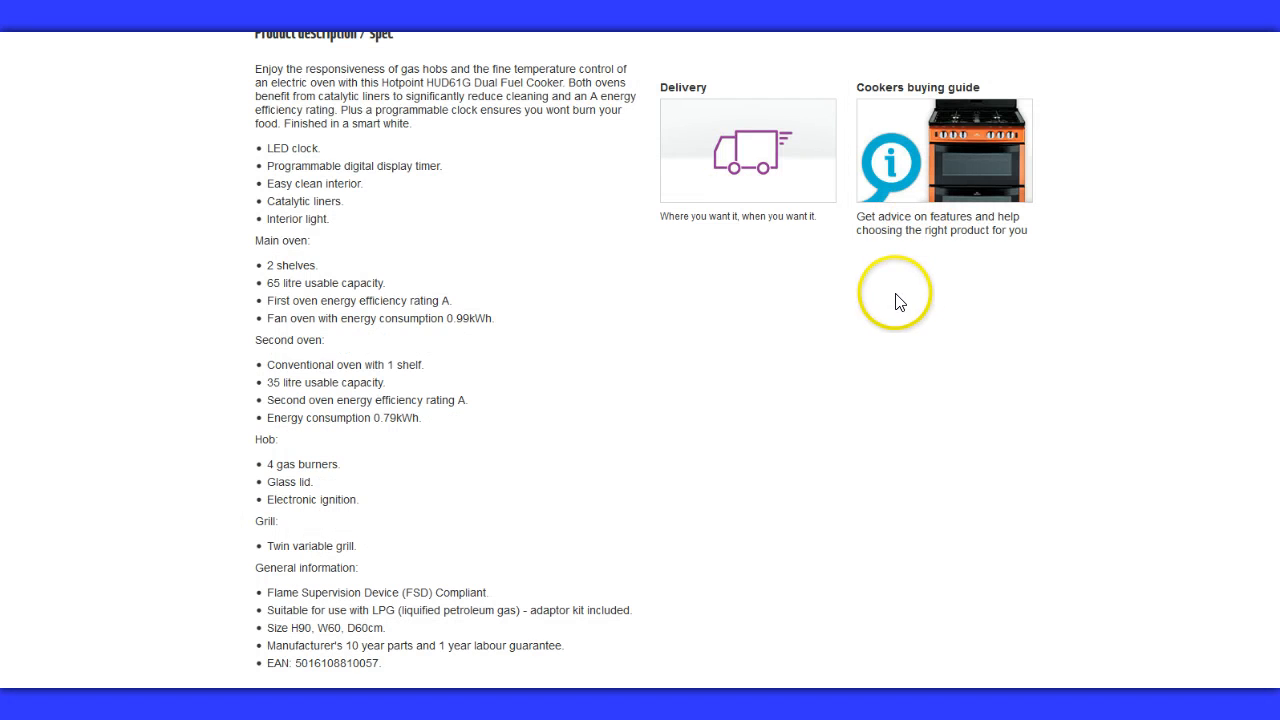
{"action": "mouse_move", "coordinate": [300, 184]}
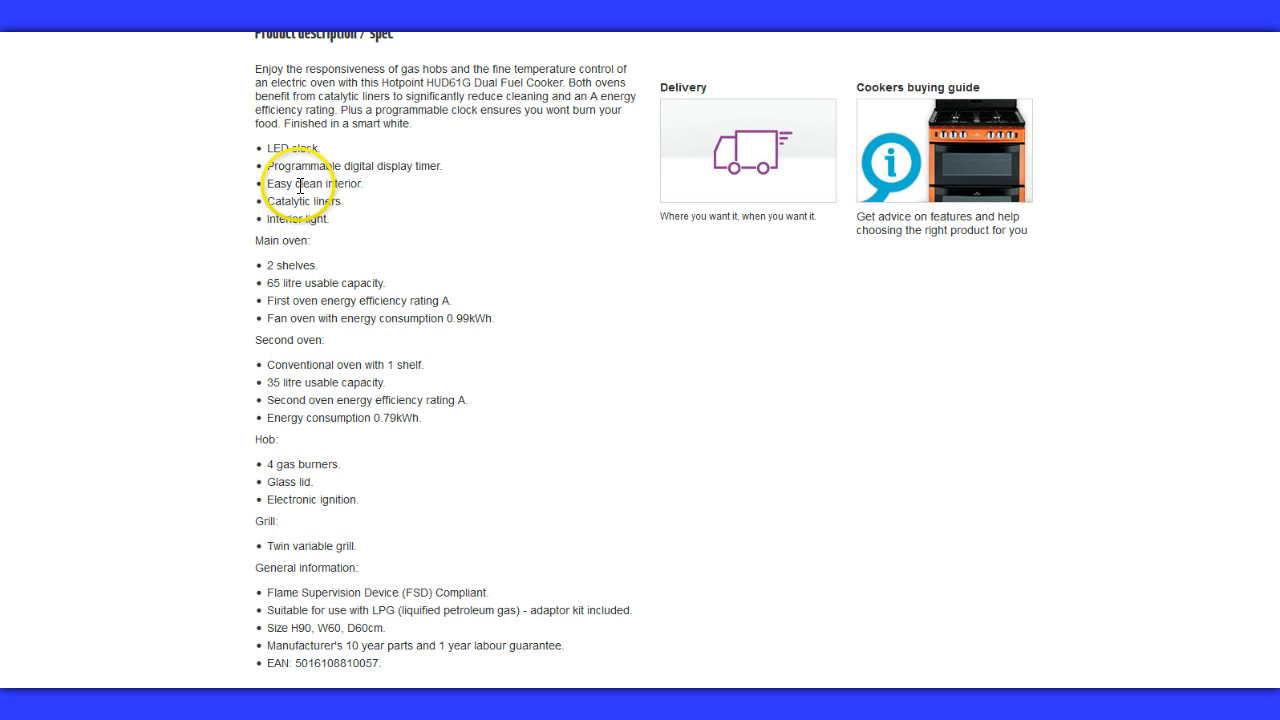
{"action": "mouse_move", "coordinate": [312, 160]}
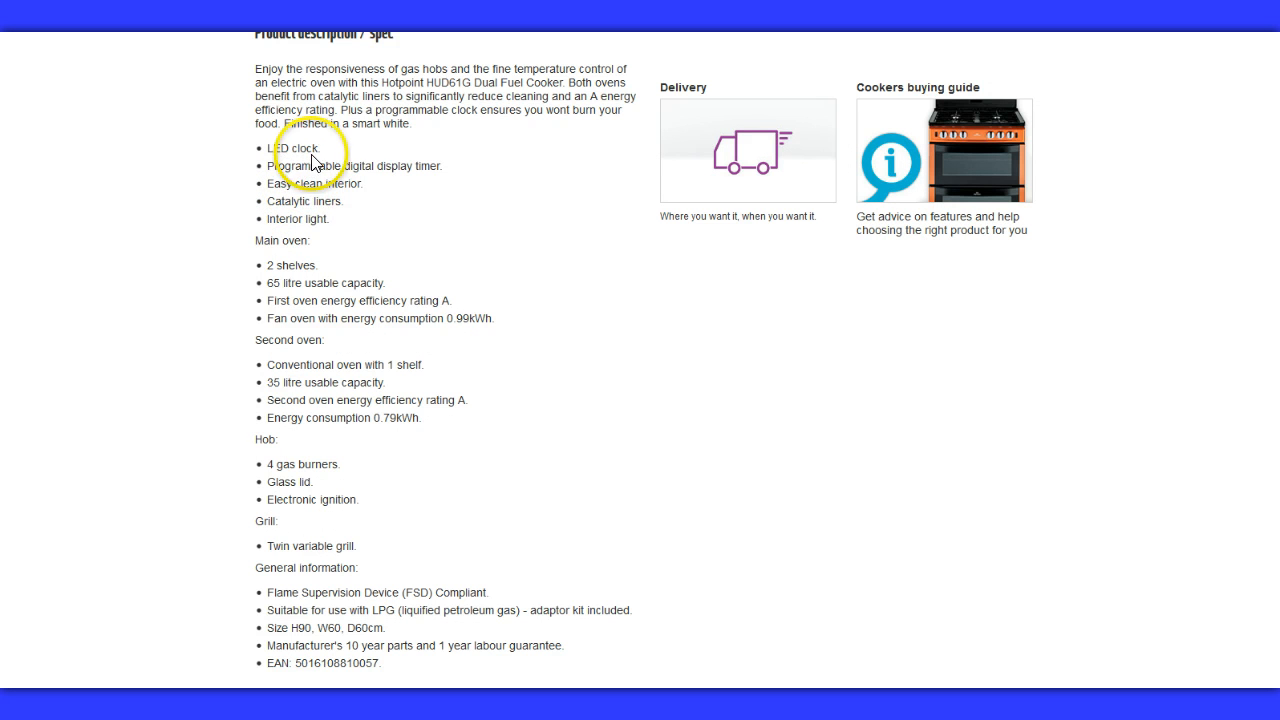
{"action": "mouse_move", "coordinate": [340, 220]}
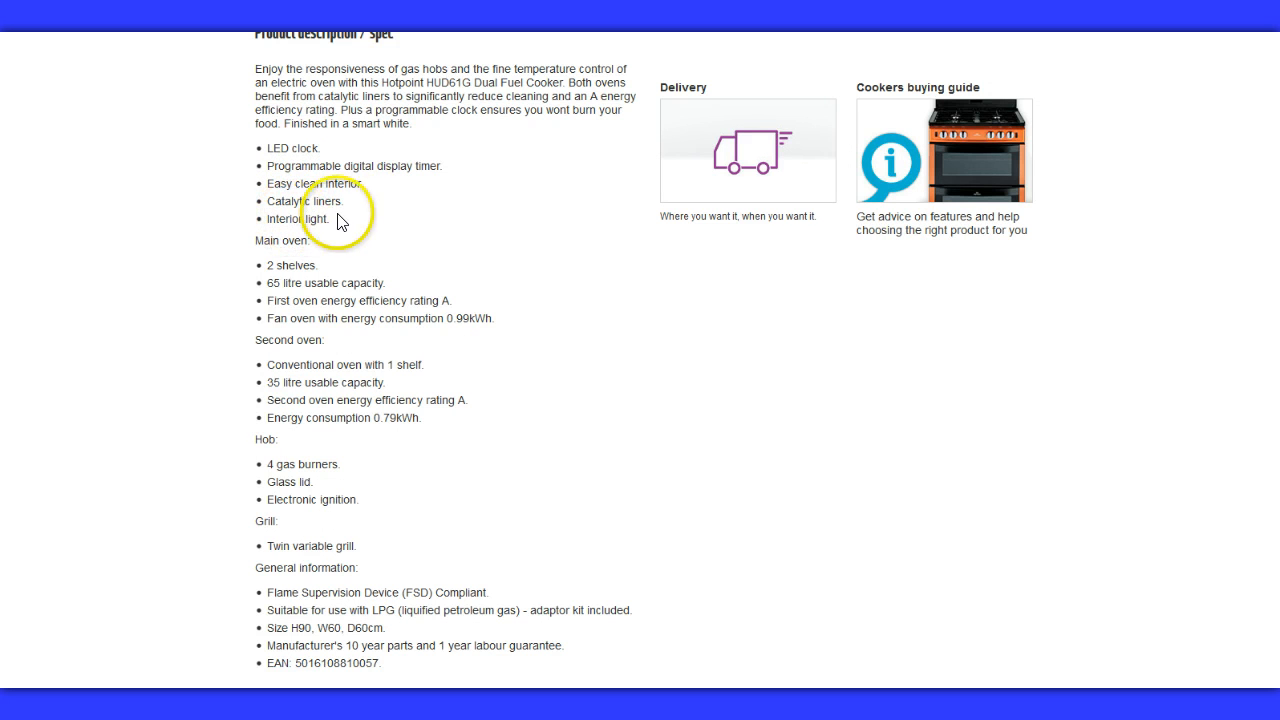
{"action": "mouse_move", "coordinate": [296, 262]}
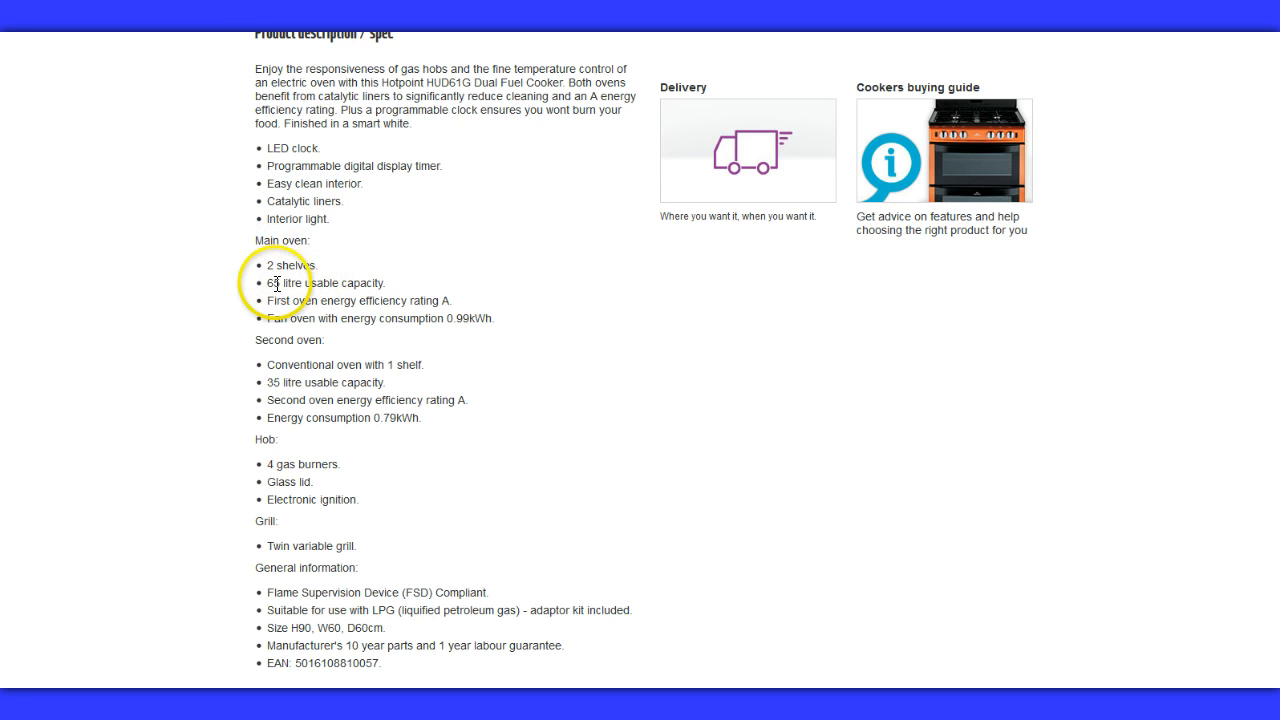
{"action": "mouse_move", "coordinate": [392, 290]}
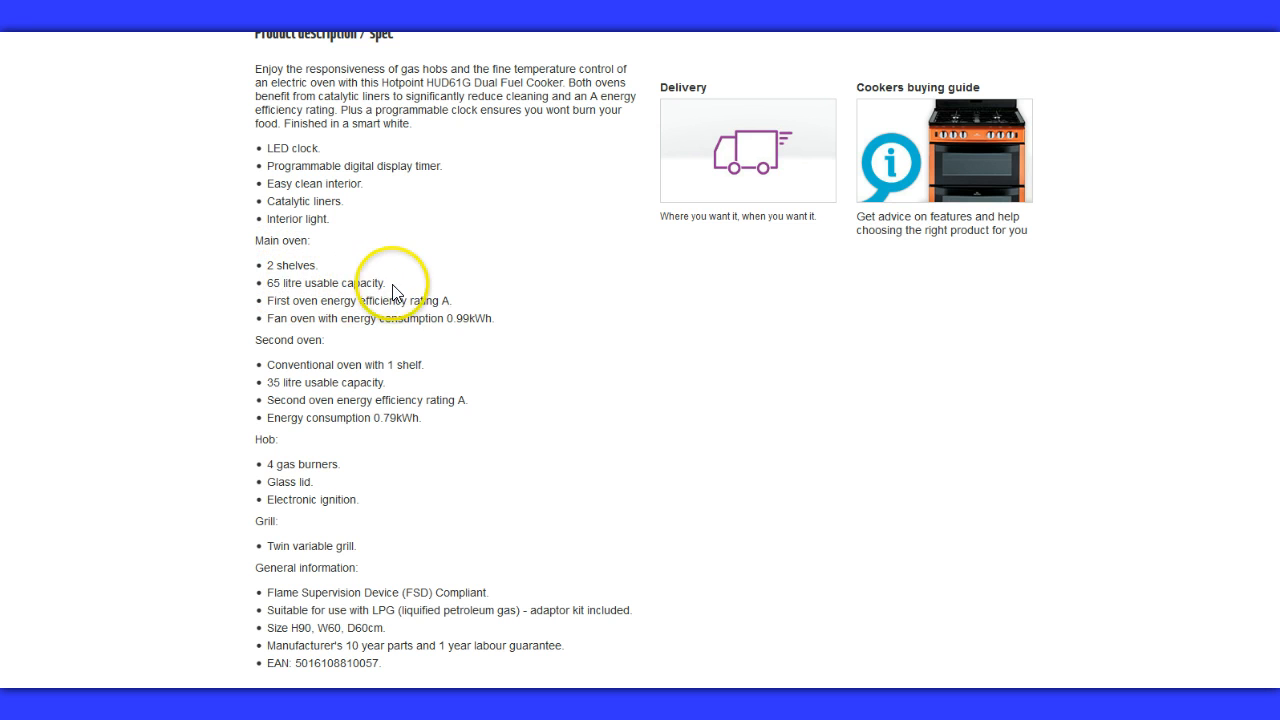
{"action": "mouse_move", "coordinate": [356, 304]}
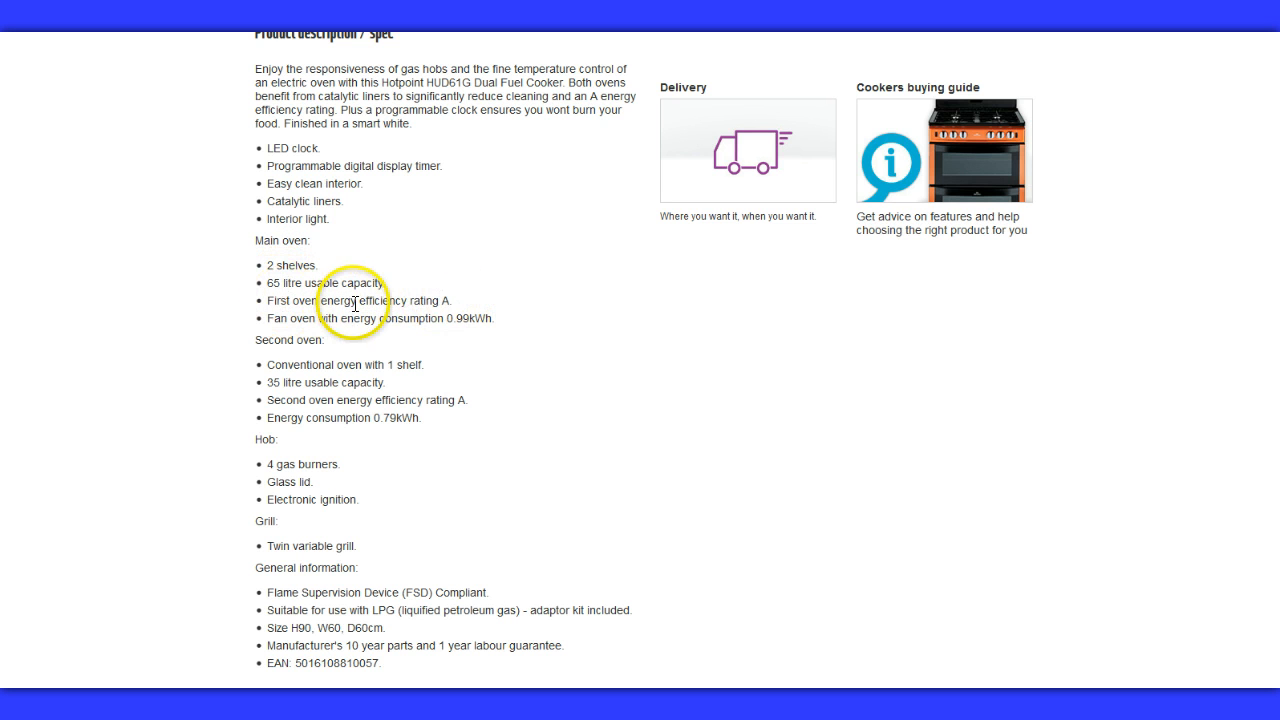
{"action": "mouse_move", "coordinate": [412, 384]}
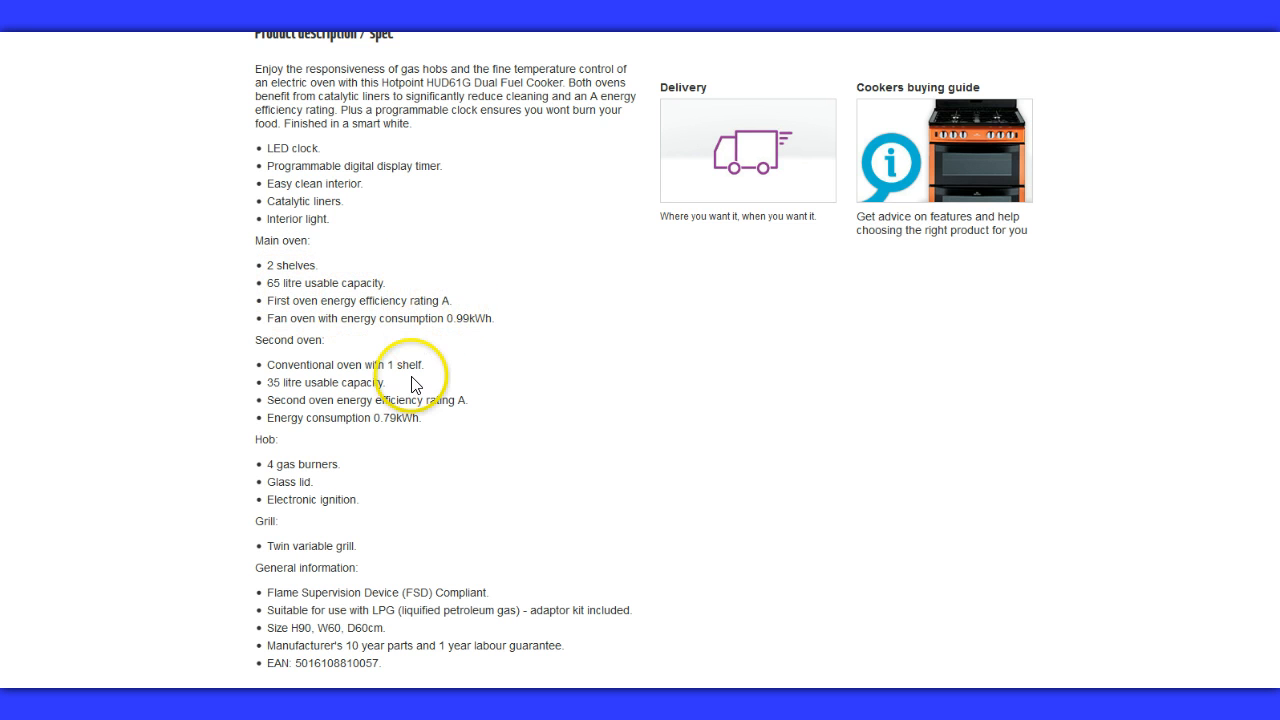
{"action": "mouse_move", "coordinate": [288, 364]}
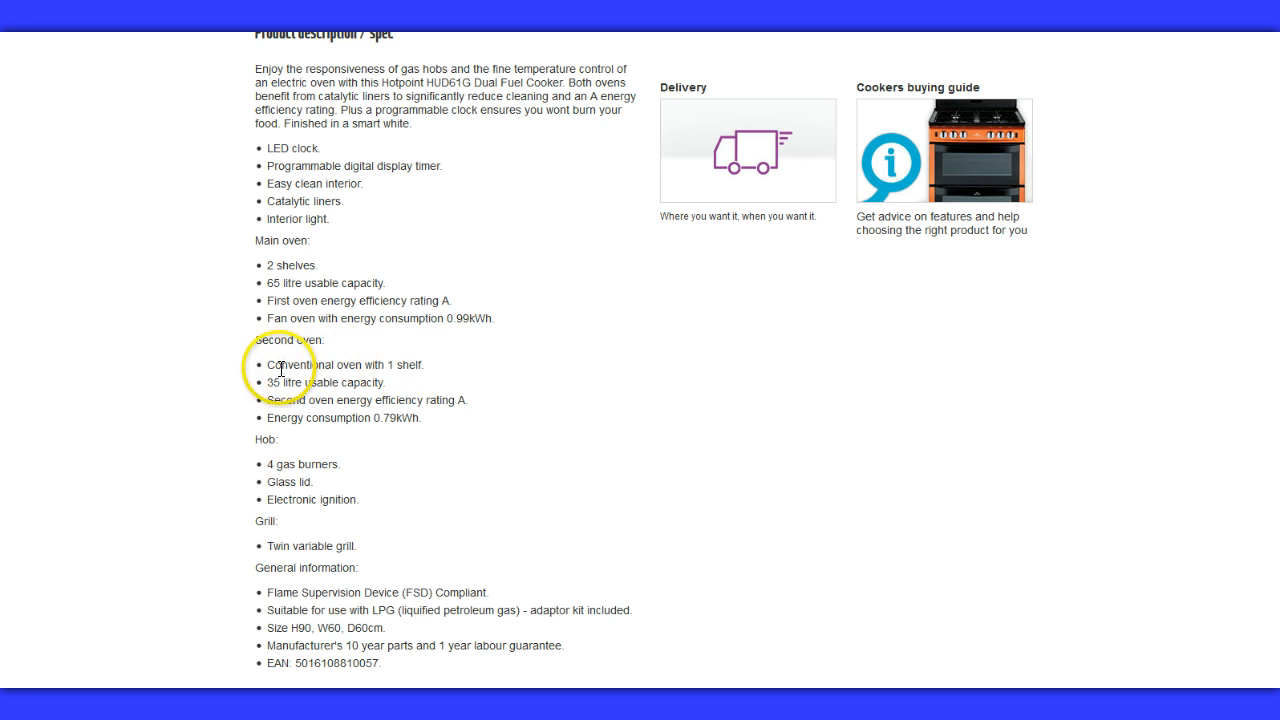
{"action": "mouse_move", "coordinate": [276, 378]}
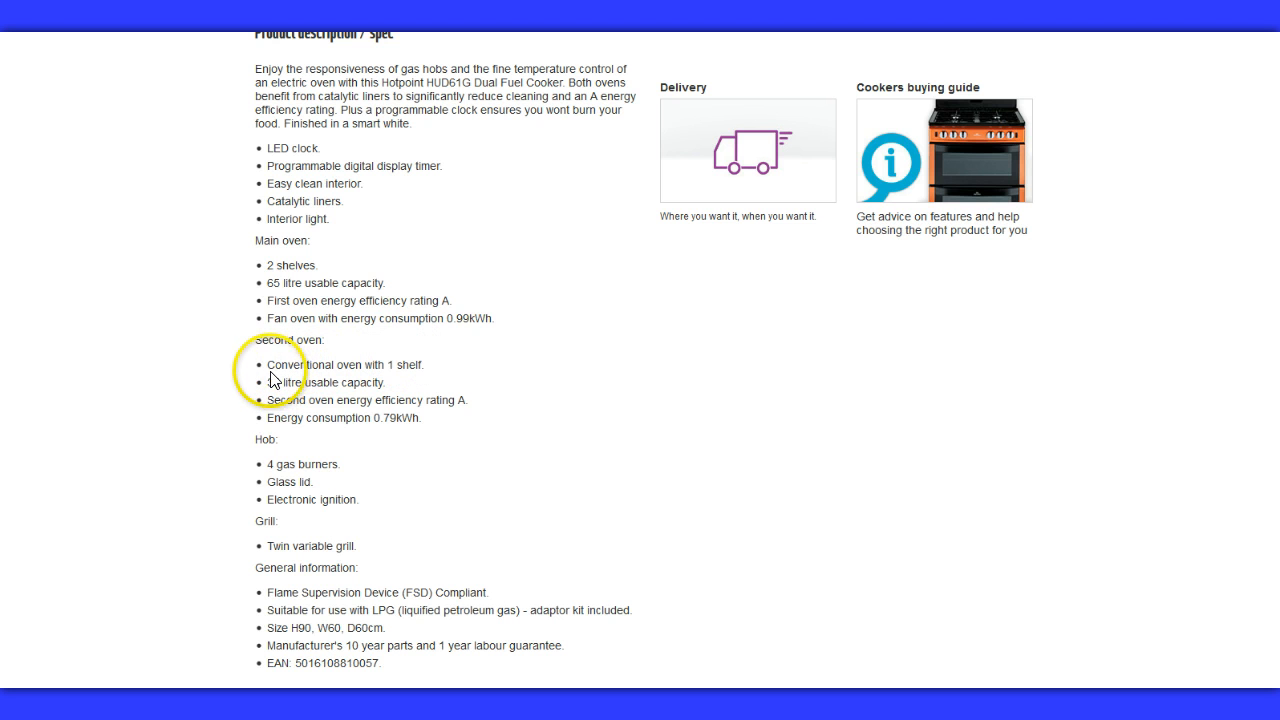
{"action": "mouse_move", "coordinate": [360, 380]}
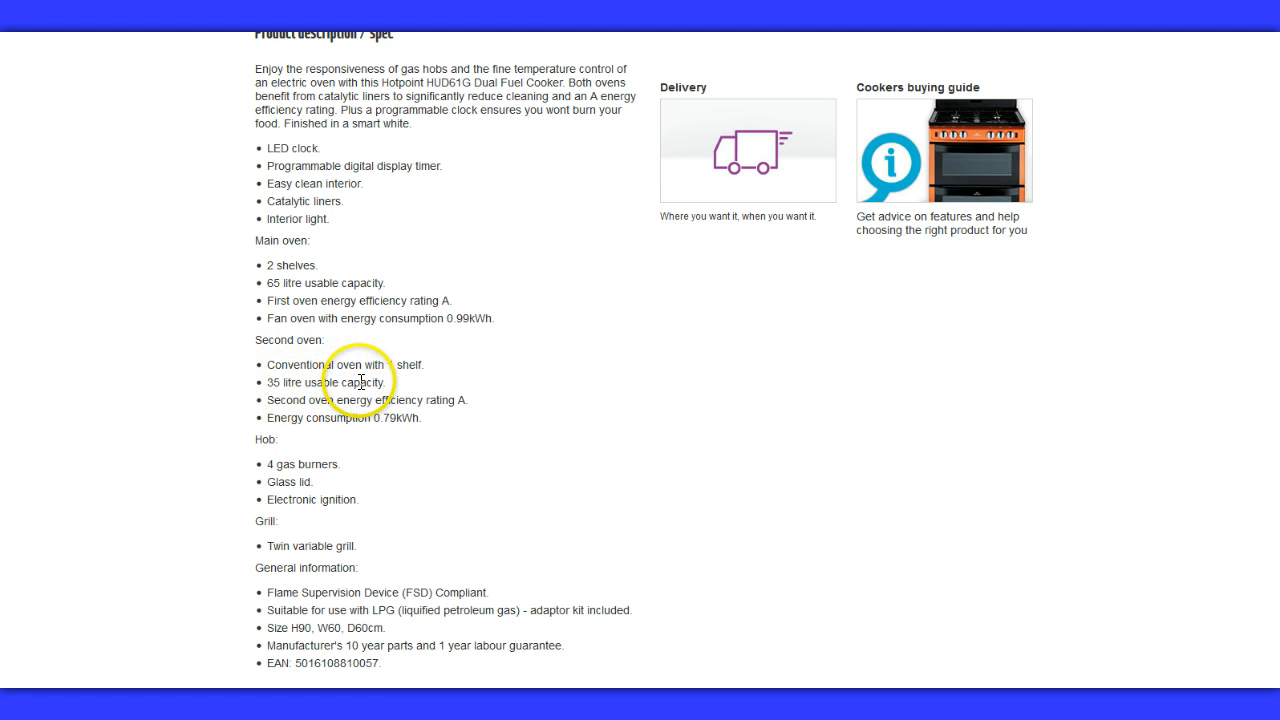
{"action": "mouse_move", "coordinate": [420, 398]}
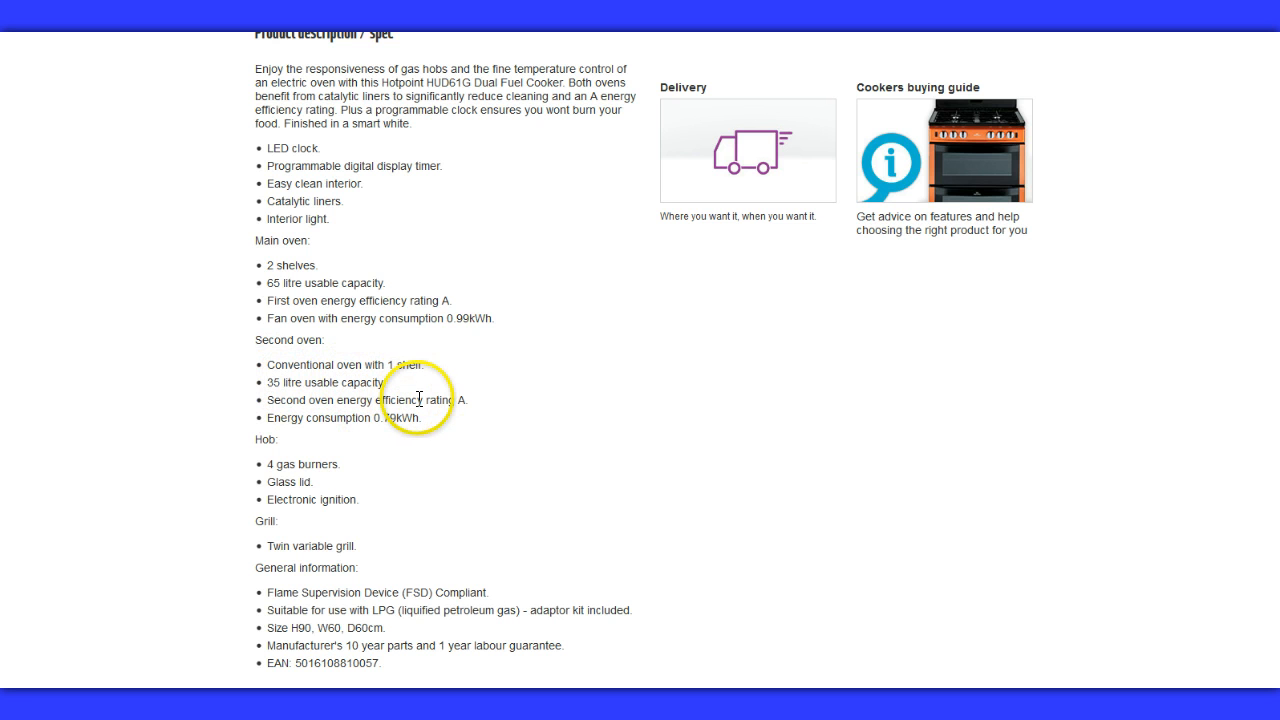
{"action": "mouse_move", "coordinate": [290, 500]}
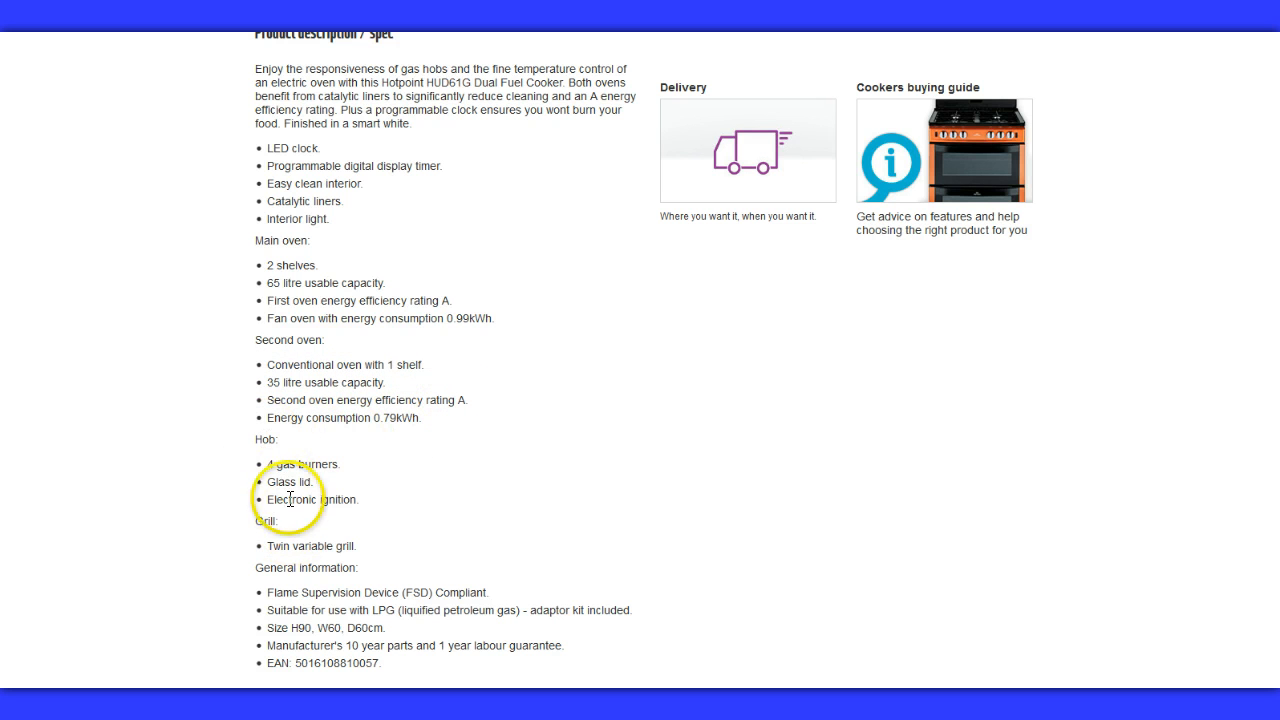
{"action": "mouse_move", "coordinate": [316, 516]}
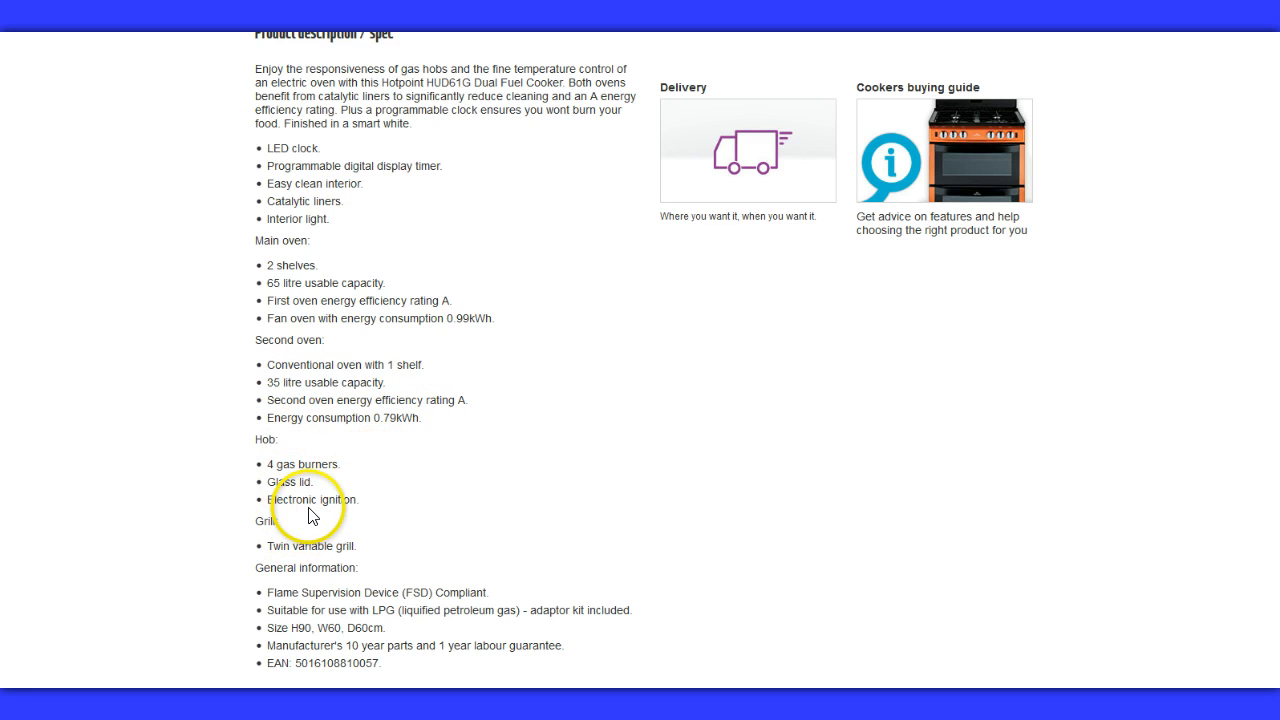
{"action": "mouse_move", "coordinate": [304, 516]}
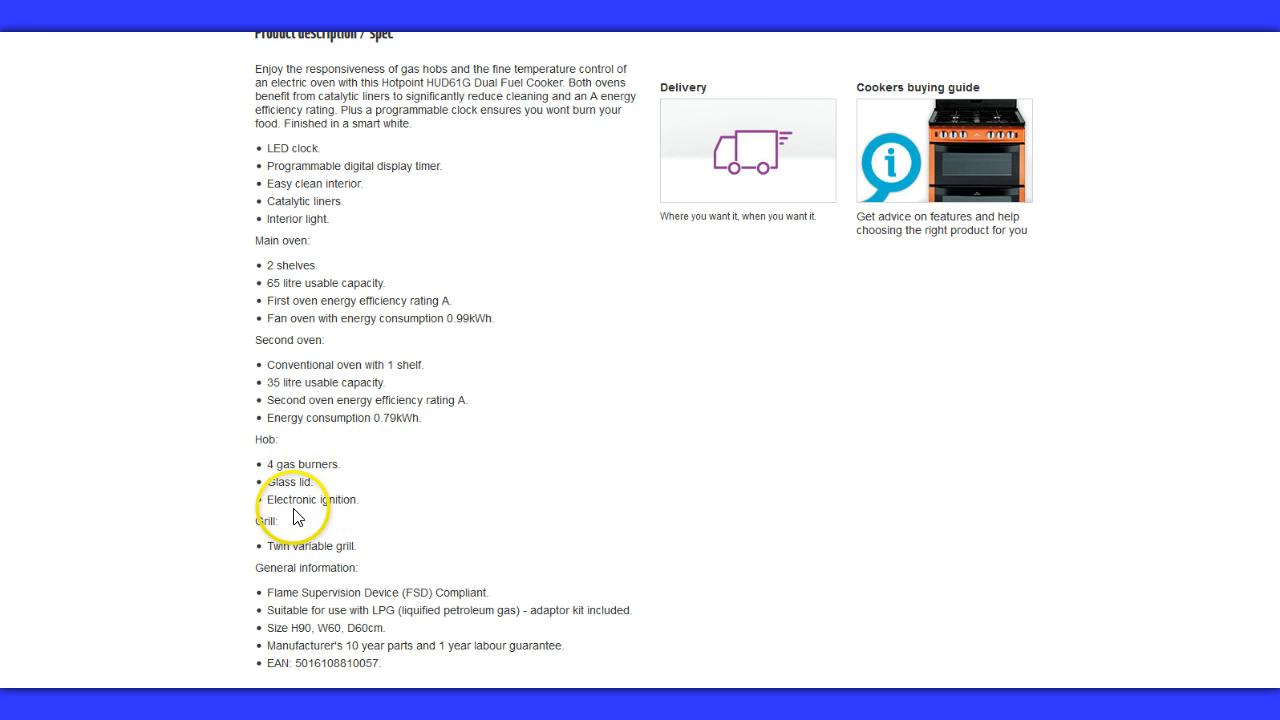
{"action": "mouse_move", "coordinate": [288, 552]}
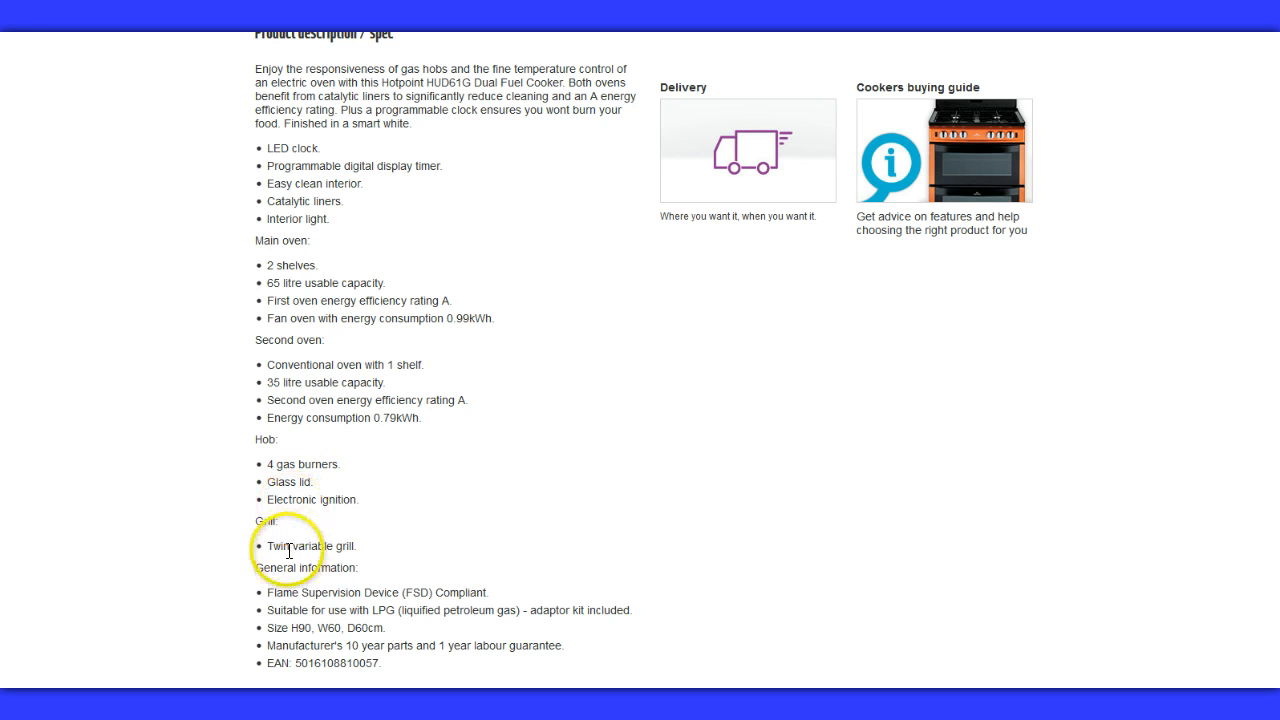
{"action": "mouse_move", "coordinate": [304, 544]}
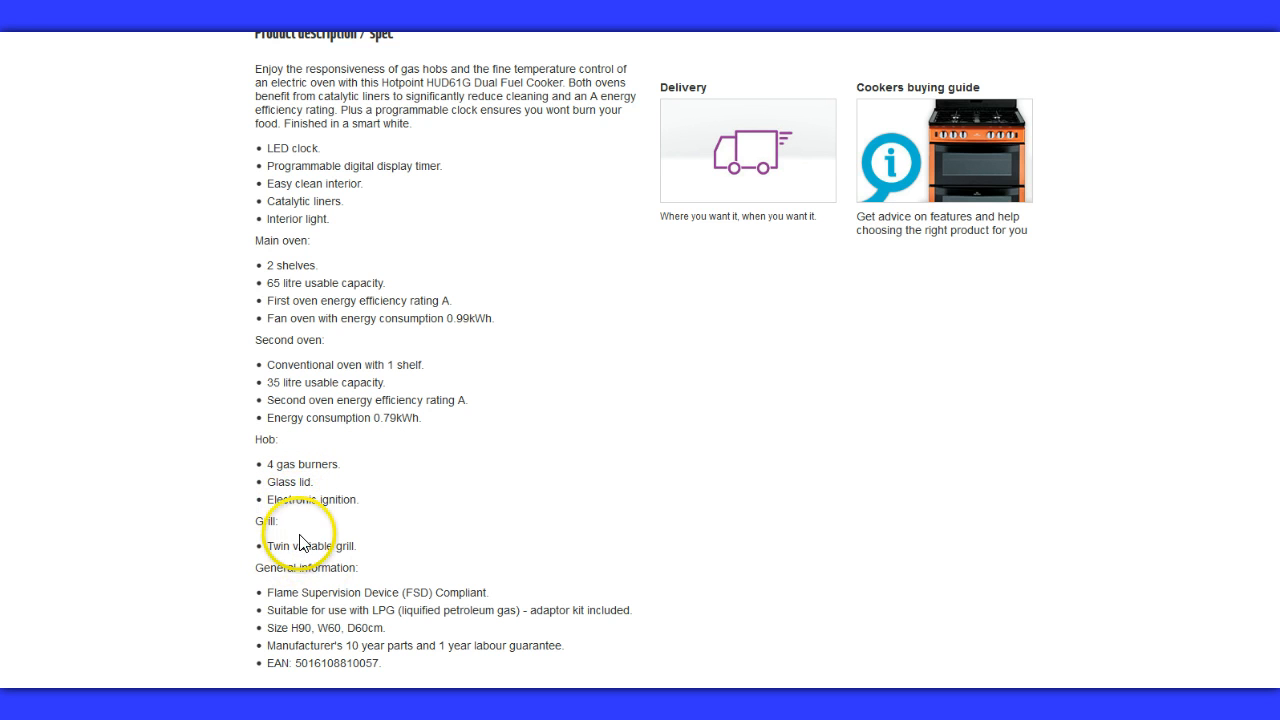
{"action": "mouse_move", "coordinate": [358, 608]}
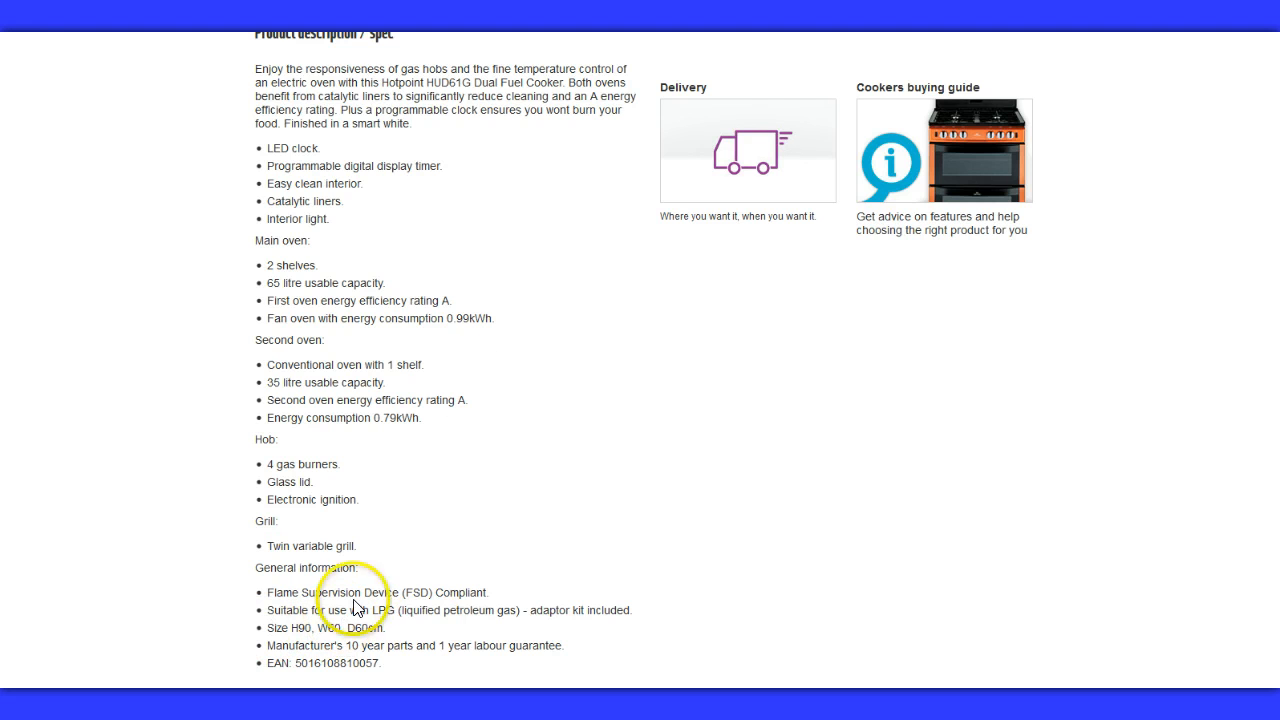